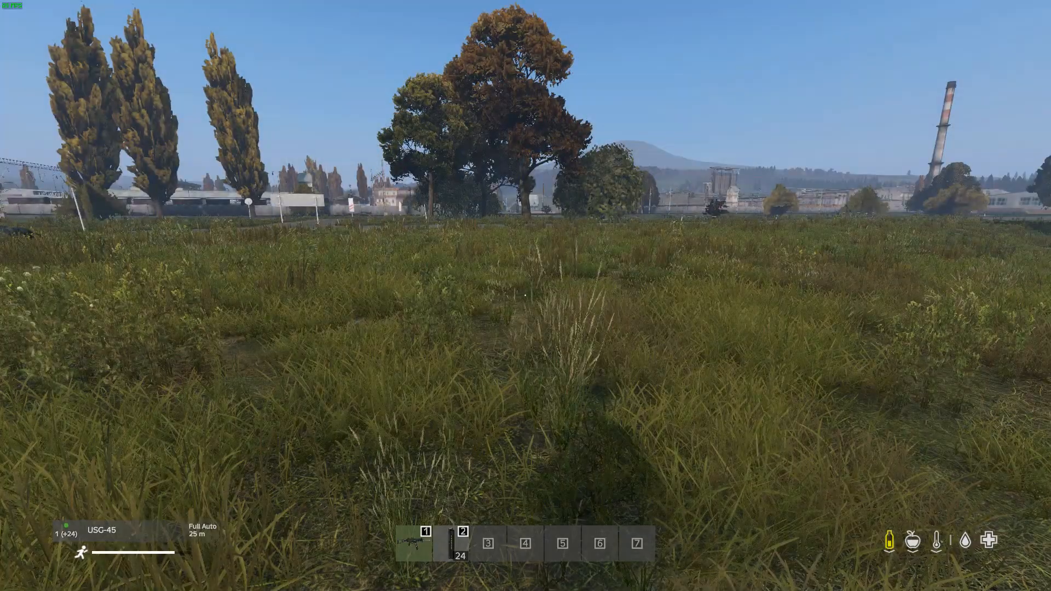
pyautogui.moveTo(526, 296)
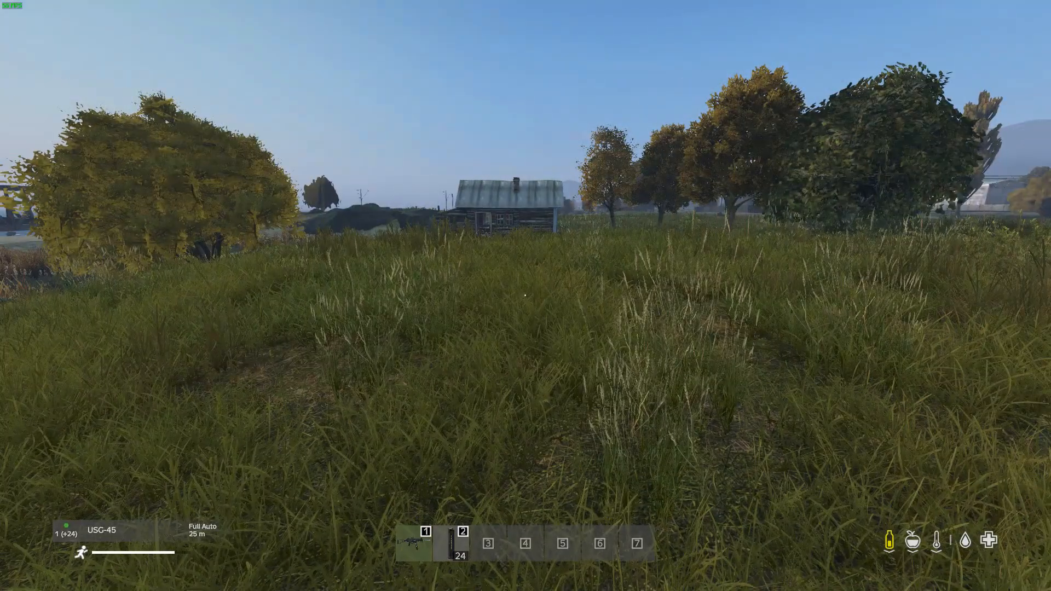
pyautogui.moveTo(526, 295)
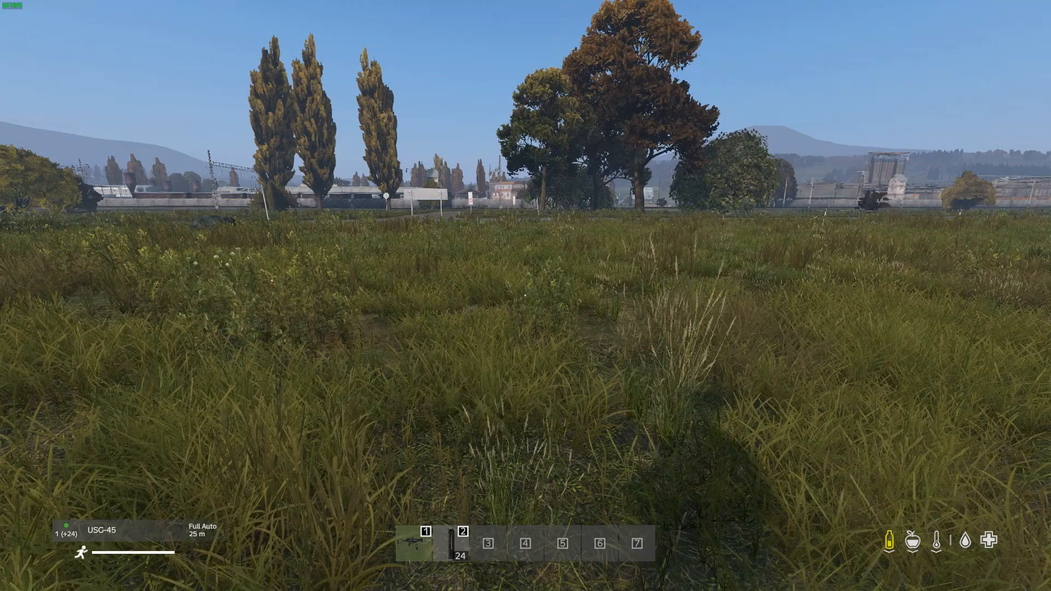
pyautogui.moveTo(526, 296)
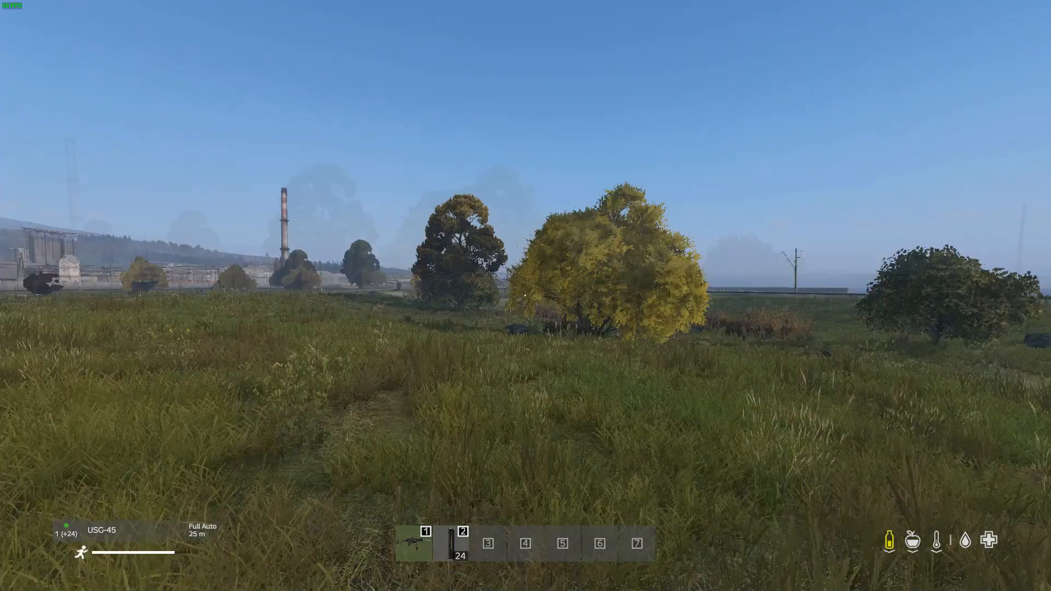
pyautogui.moveTo(525, 296)
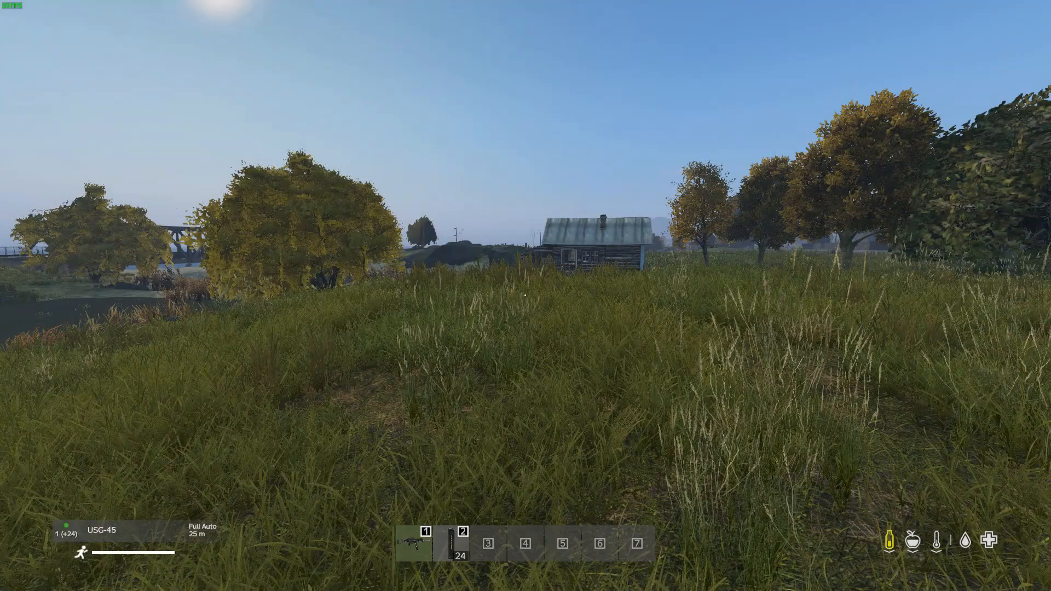
pyautogui.moveTo(526, 296)
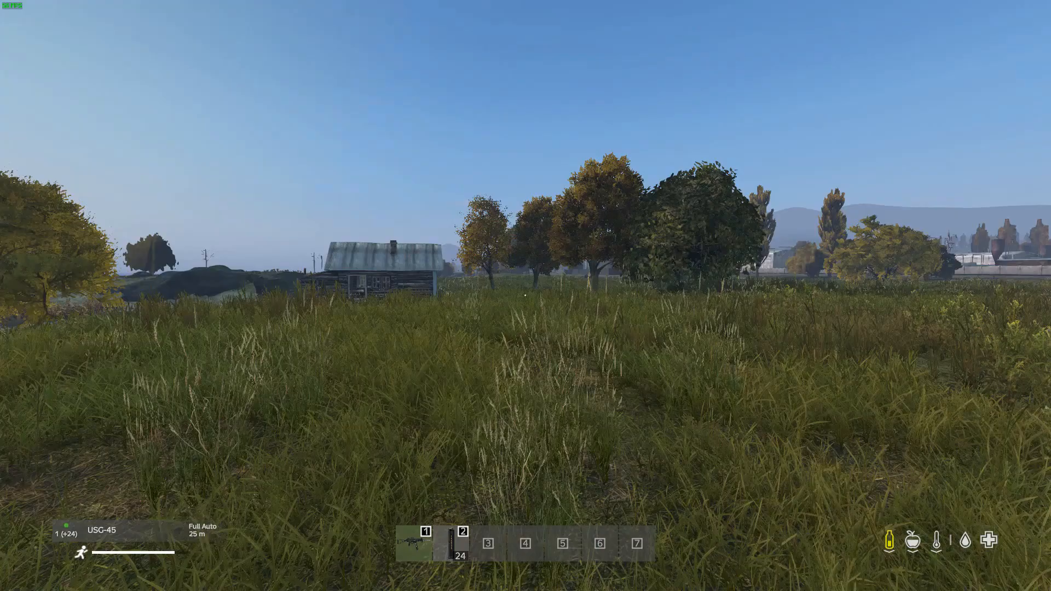
pyautogui.moveTo(526, 295)
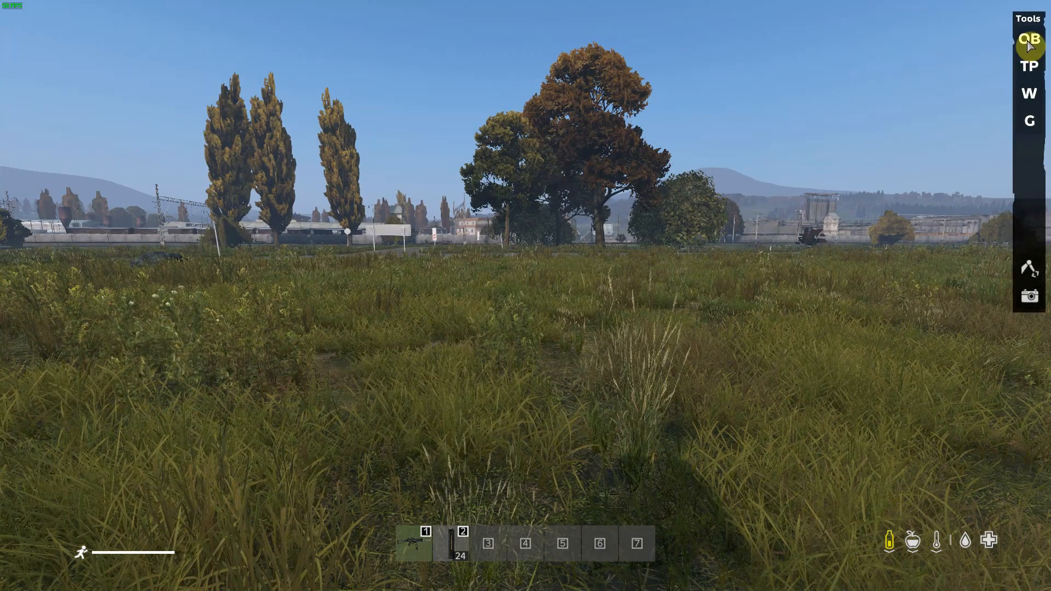
# - Spawn a Land_Shed_M1 on the ground via the object browser search for 'Lan'
pyautogui.click(1030, 38)
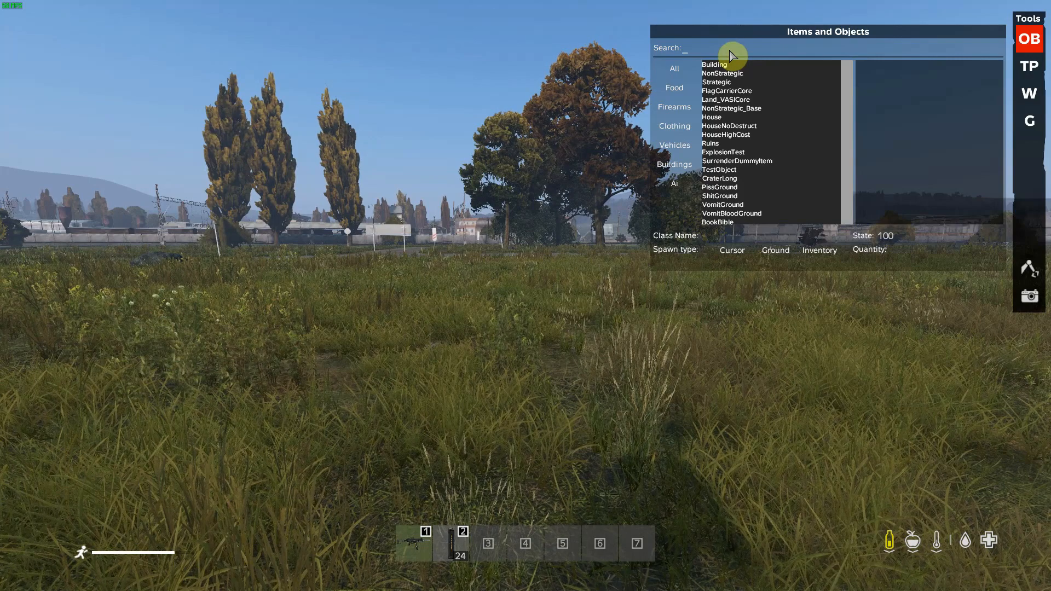
pyautogui.write('Land_shed')
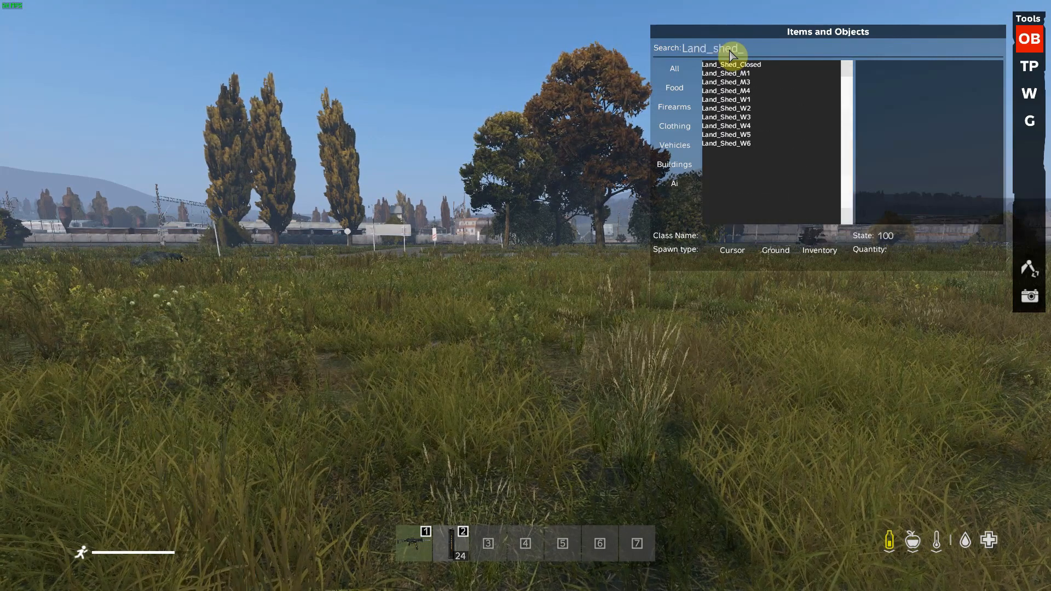
pyautogui.click(725, 74)
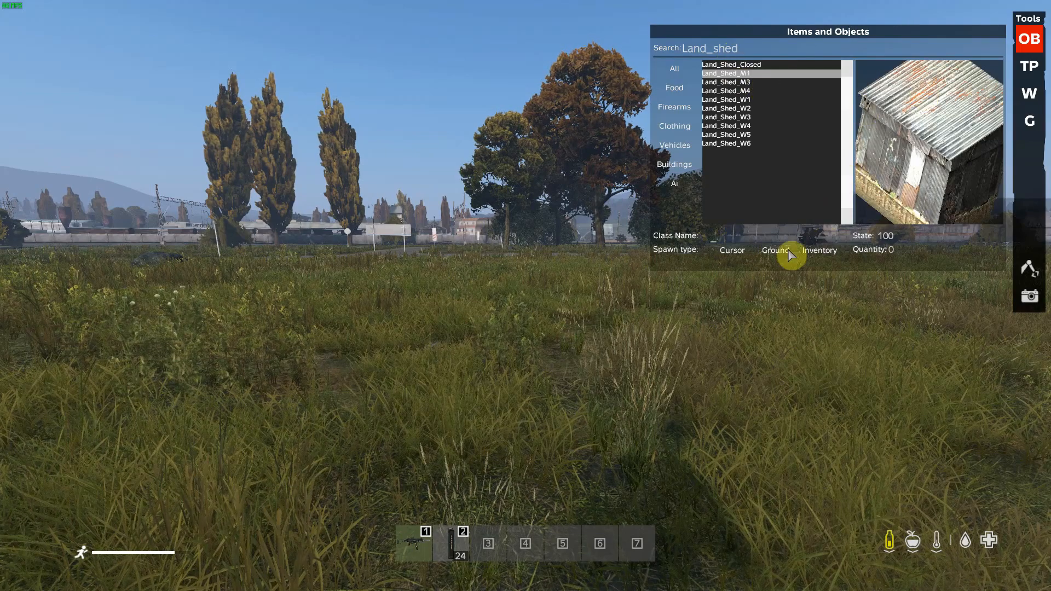
pyautogui.click(819, 250)
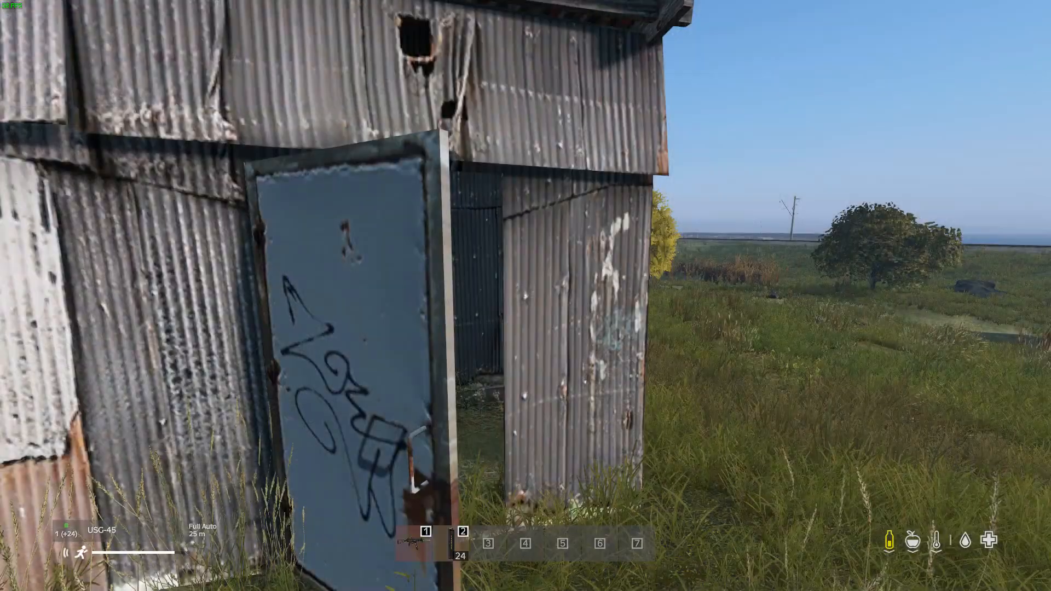
pyautogui.moveTo(526, 296)
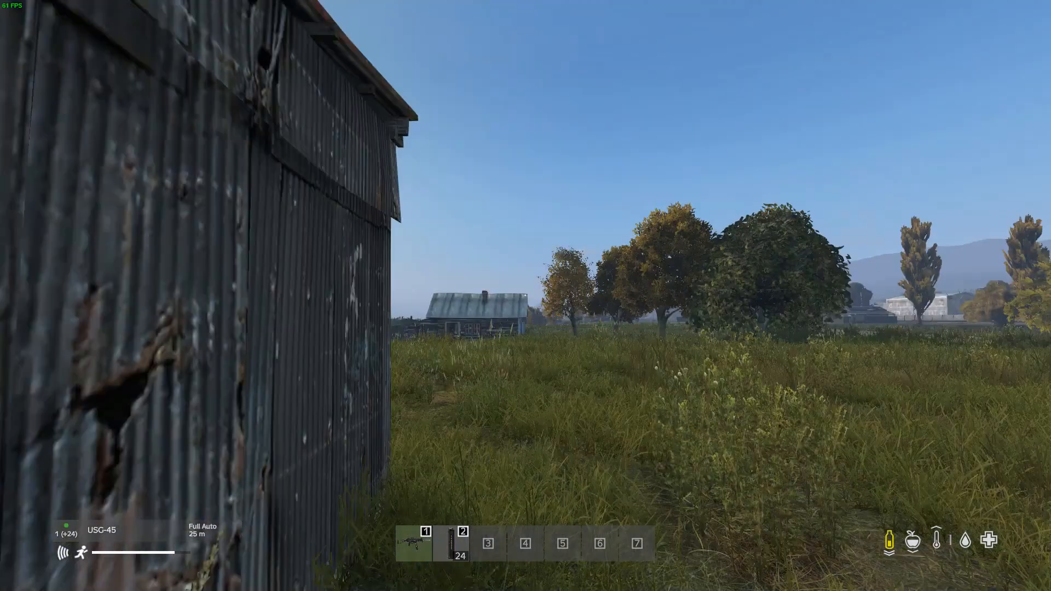
pyautogui.moveTo(525, 296)
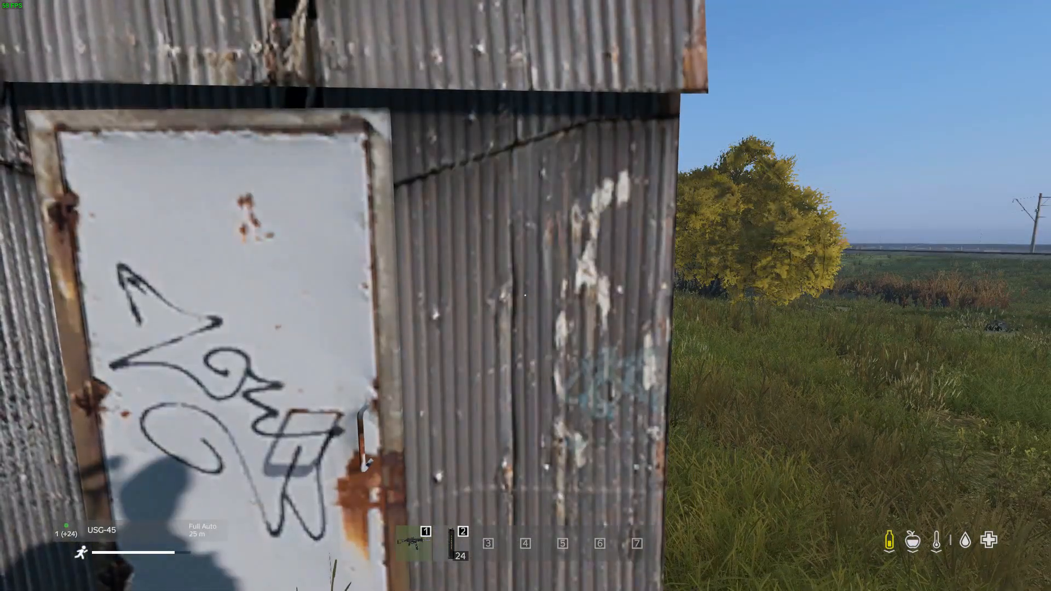
pyautogui.moveTo(525, 296)
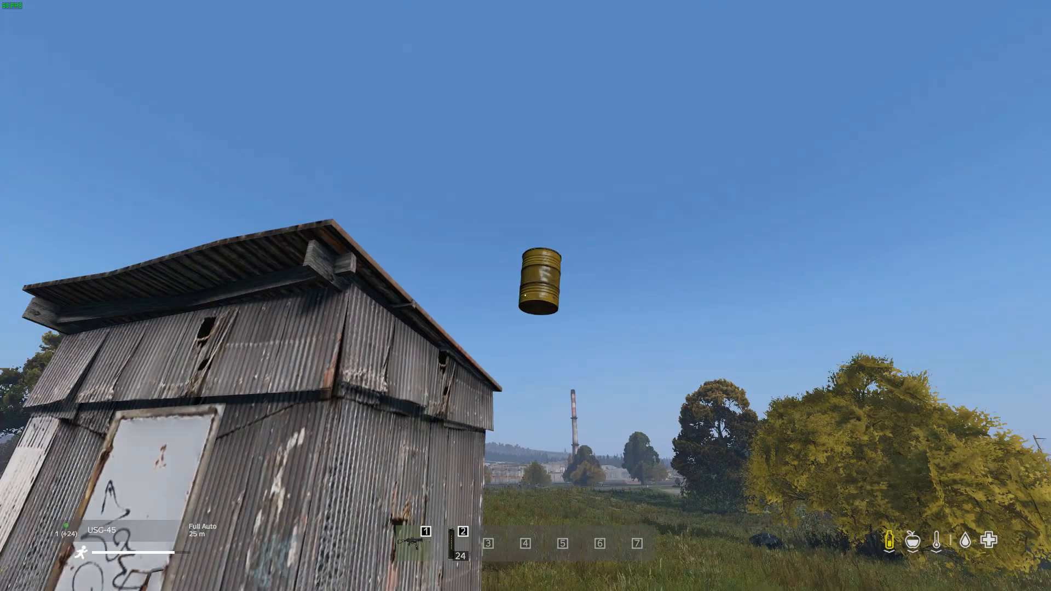
pyautogui.moveTo(525, 295)
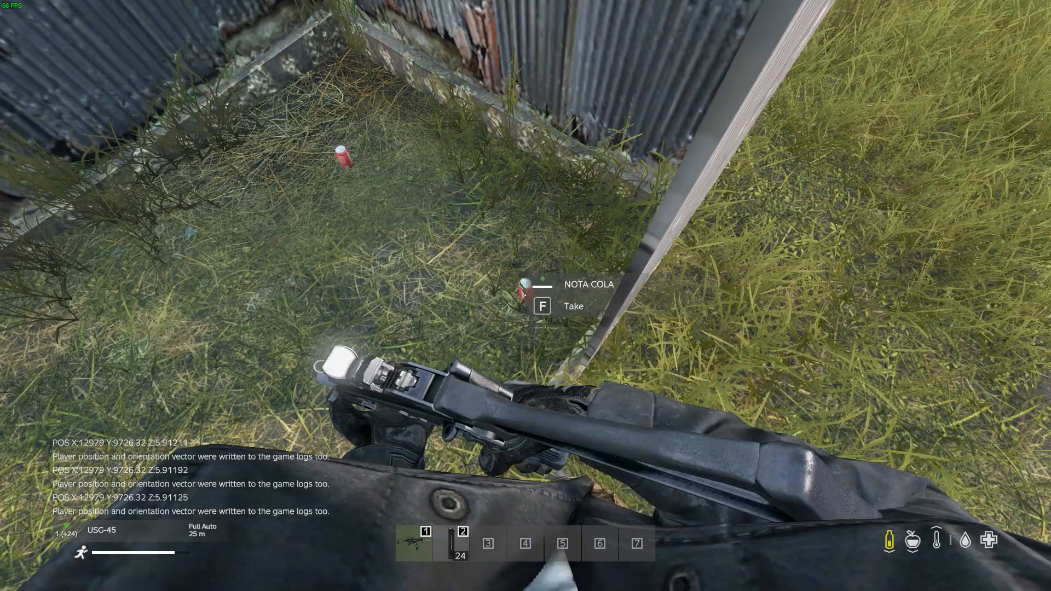
pyautogui.moveTo(525, 295)
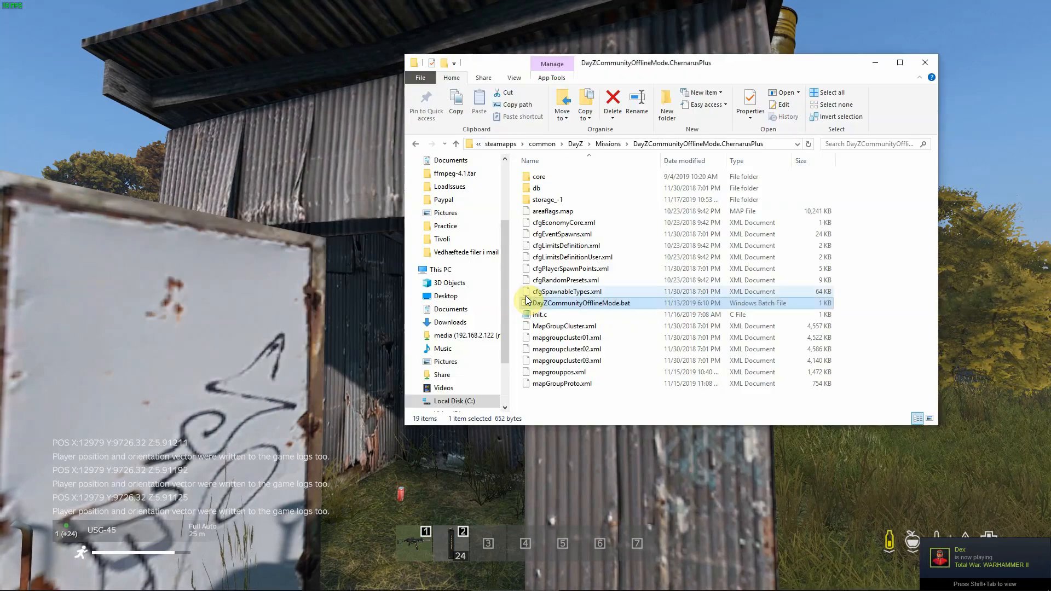
# - Go up to the DayZ folder, enter SC and select Loot_pos.txt with its context menu shown
pyautogui.click(582, 303)
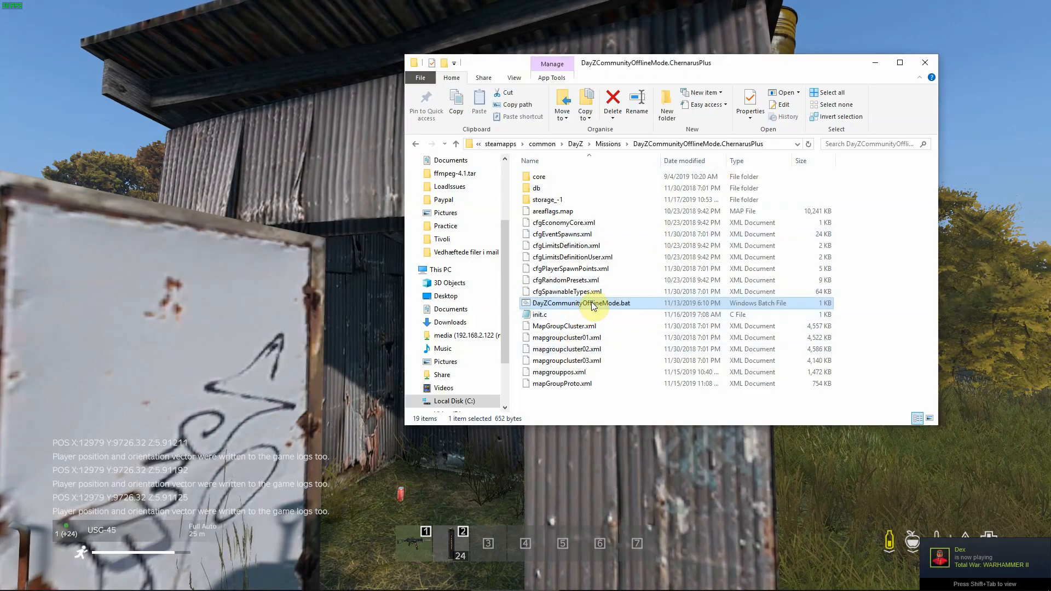
pyautogui.moveTo(593, 303)
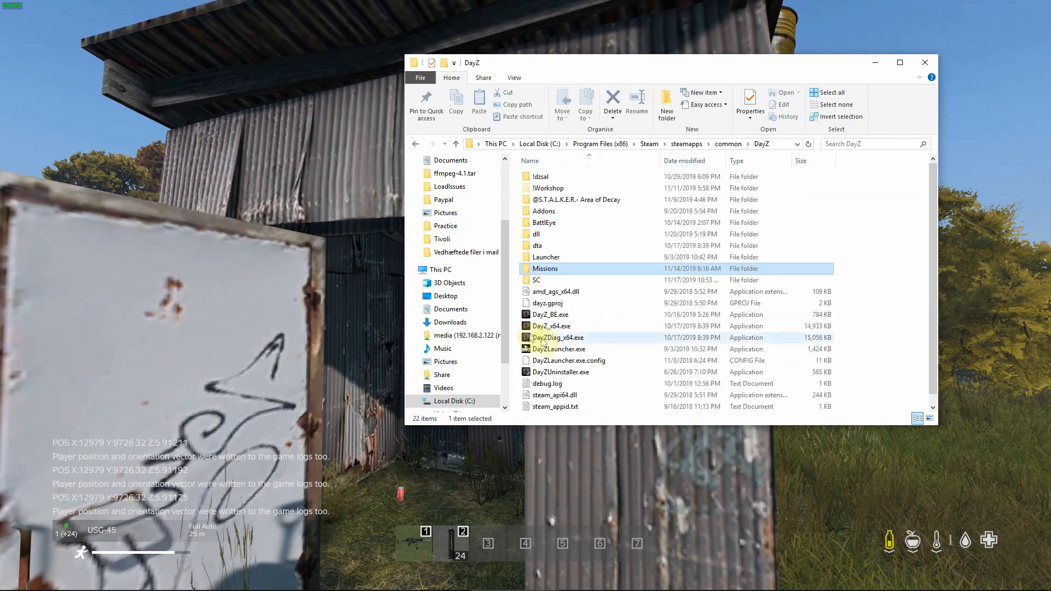
pyautogui.click(536, 280)
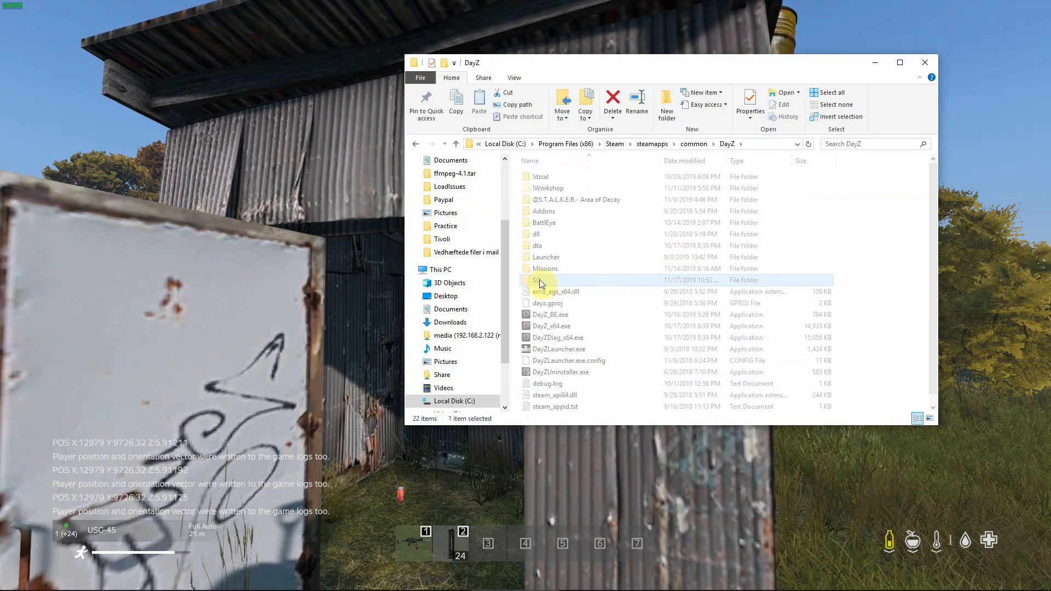
pyautogui.doubleClick(540, 279)
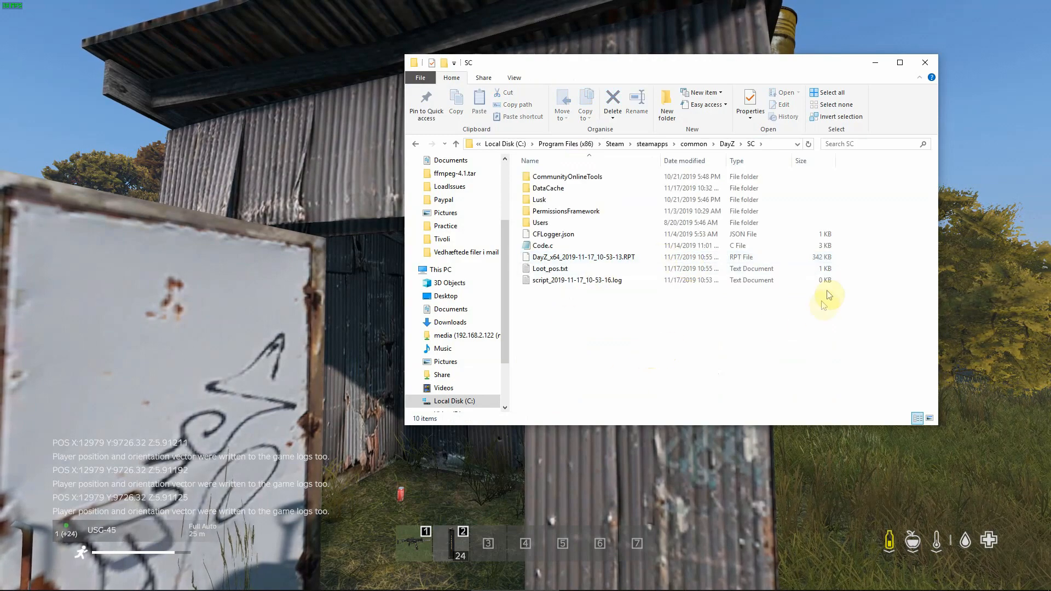
pyautogui.click(549, 268)
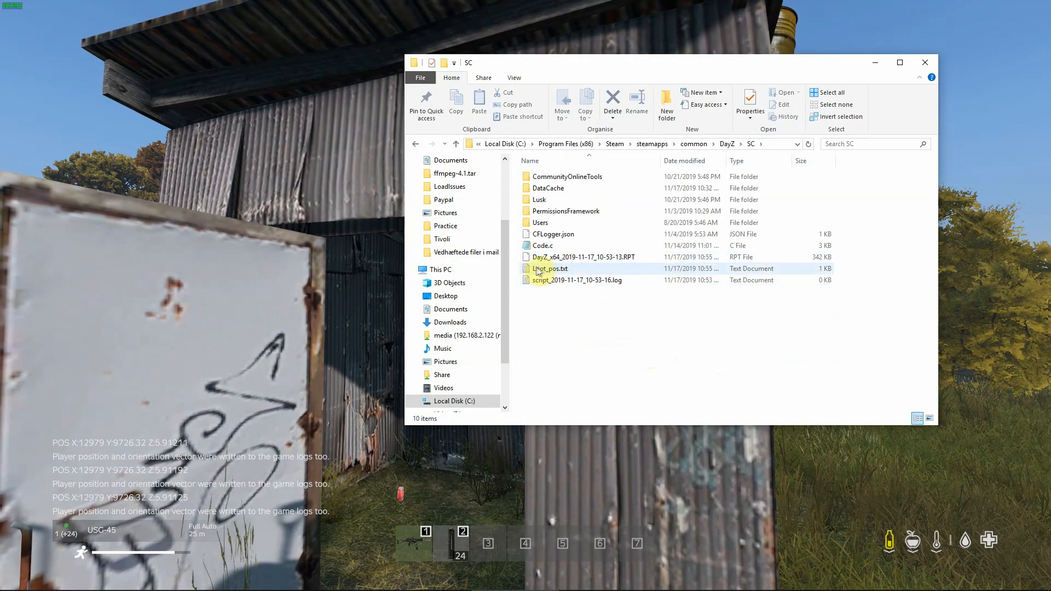
pyautogui.moveTo(550, 269)
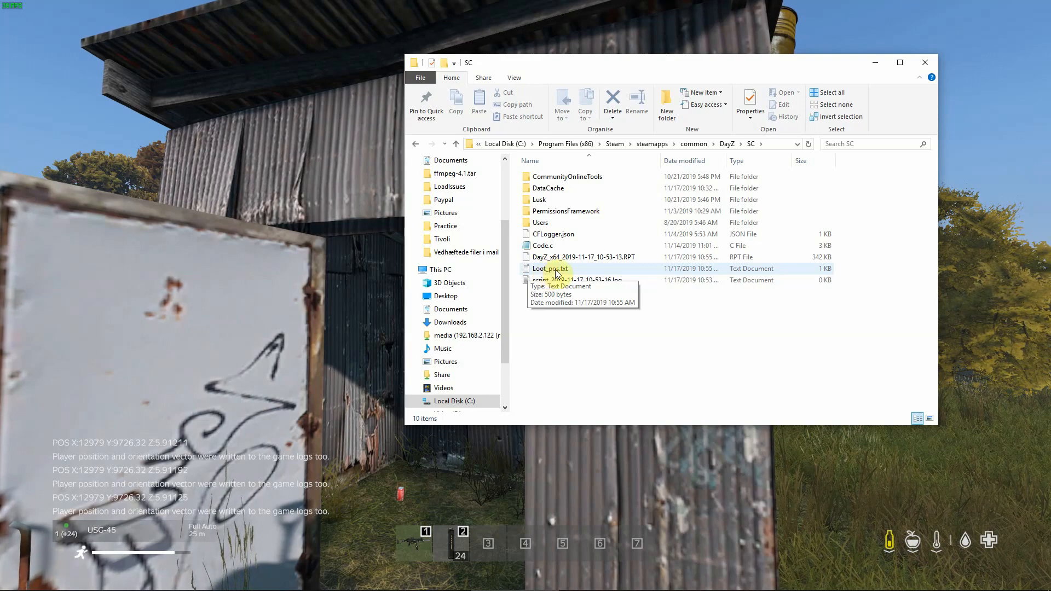
pyautogui.rightClick(548, 268)
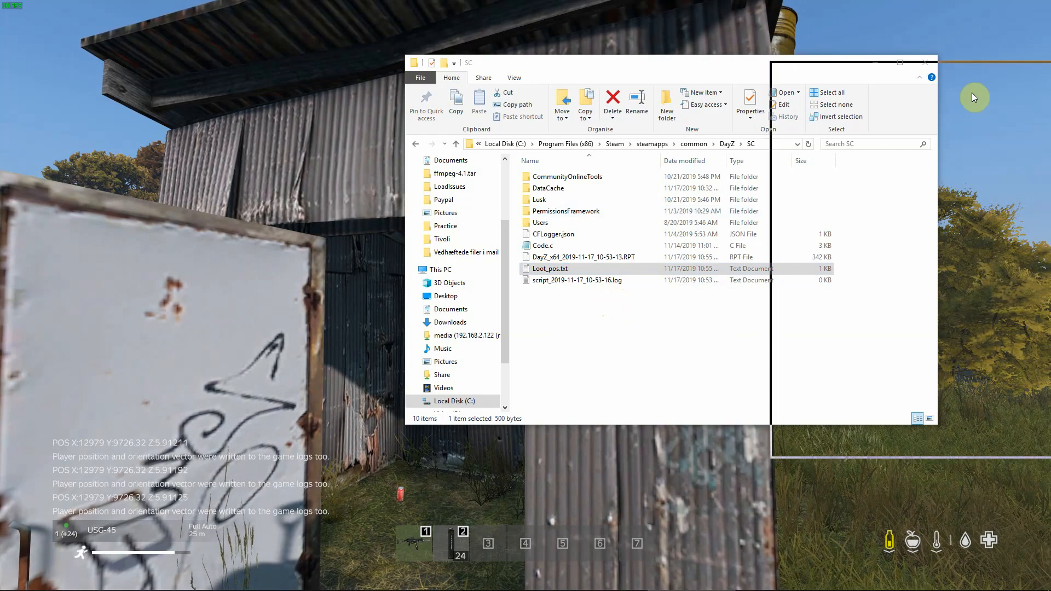
# - Open Loot_pos.txt in Notepad showing the Land_Shed_M1 group with three loot points
pyautogui.doubleClick(550, 268)
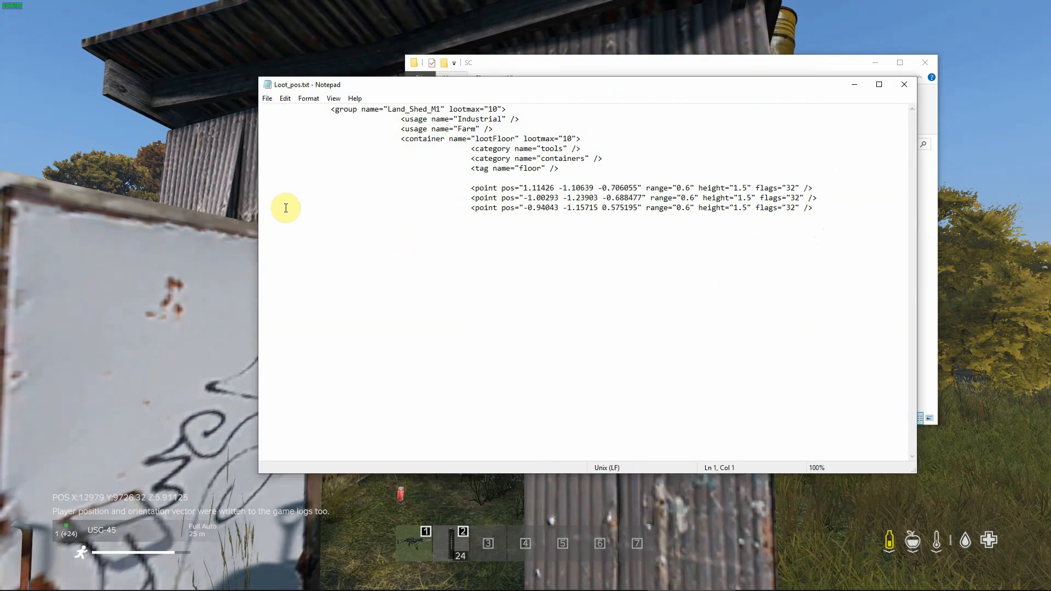
pyautogui.moveTo(431, 204)
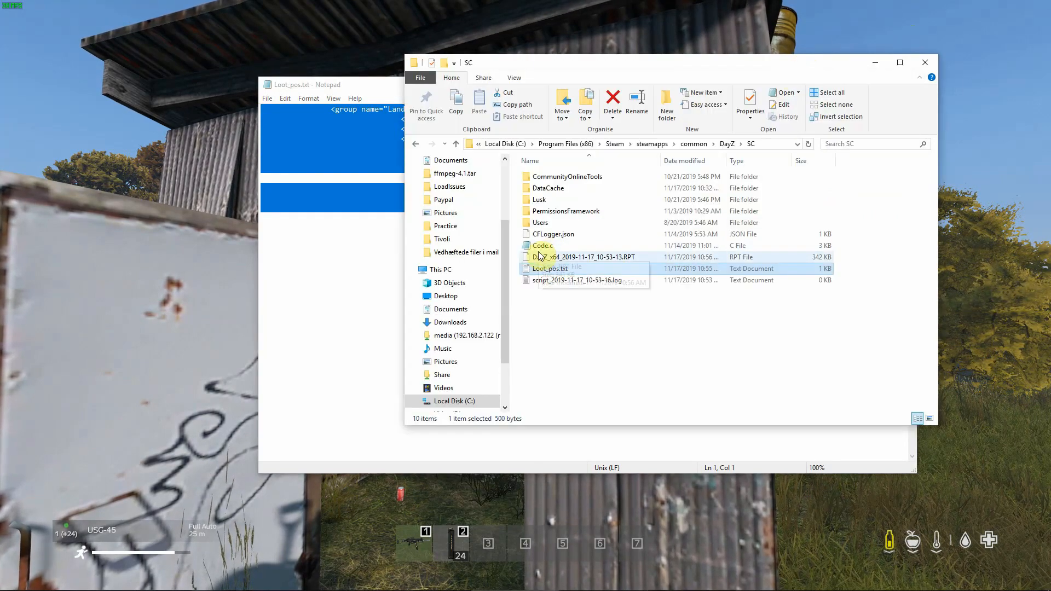
# - Reach mapGroupProto.xml in Missions > DayZCommunityOfflineMode.ChernarusPlus and bring up its edit options
pyautogui.click(728, 144)
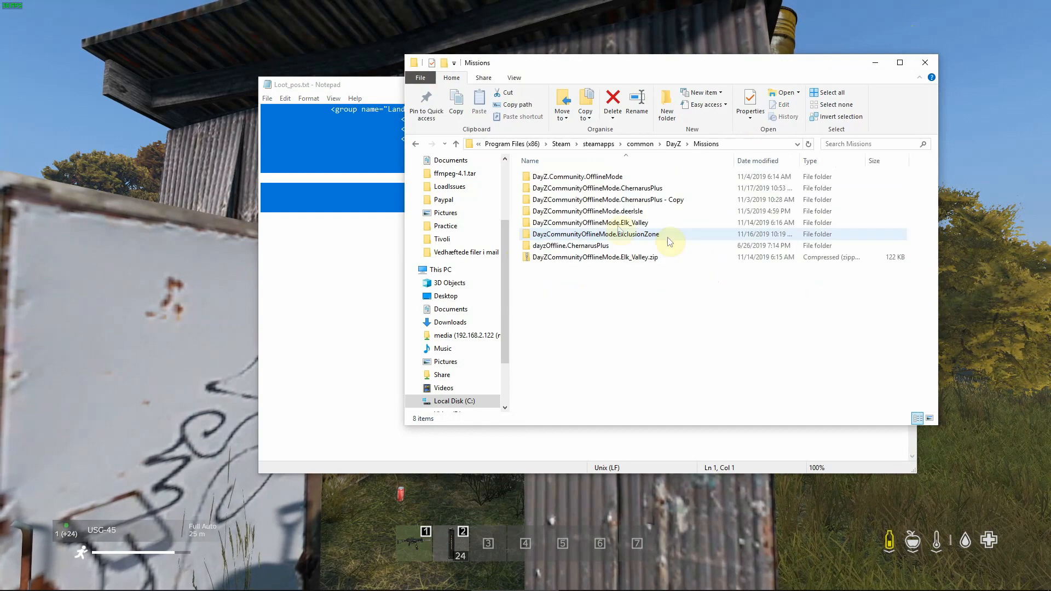
pyautogui.doubleClick(595, 188)
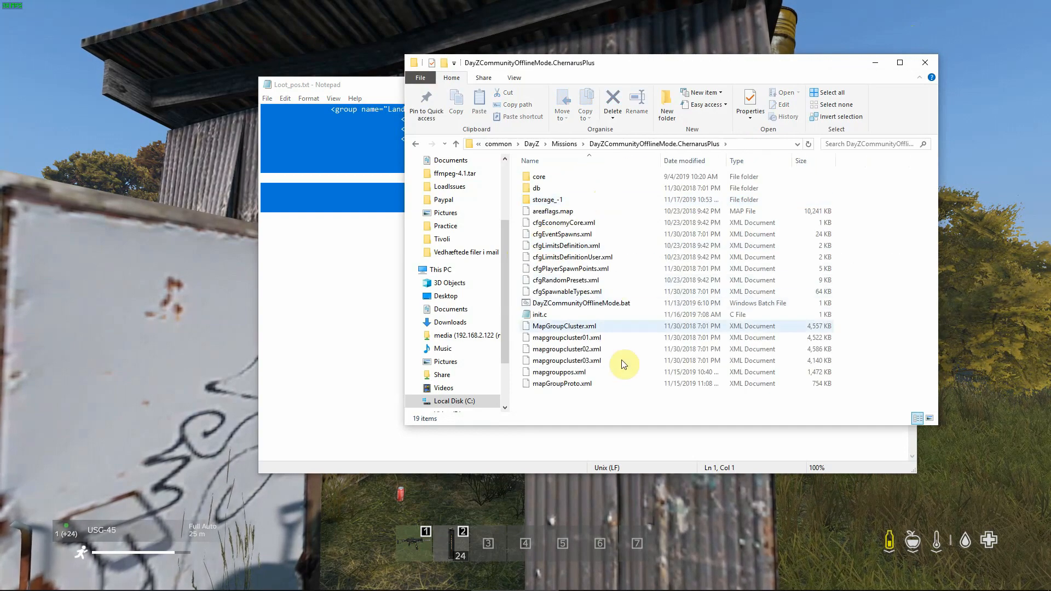
pyautogui.moveTo(543, 383)
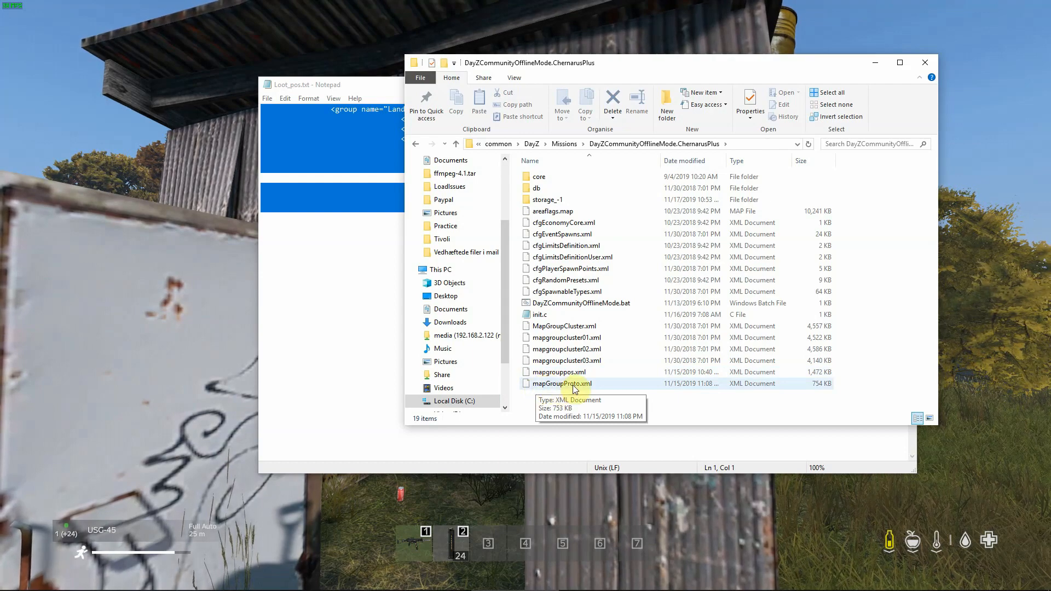
pyautogui.rightClick(560, 384)
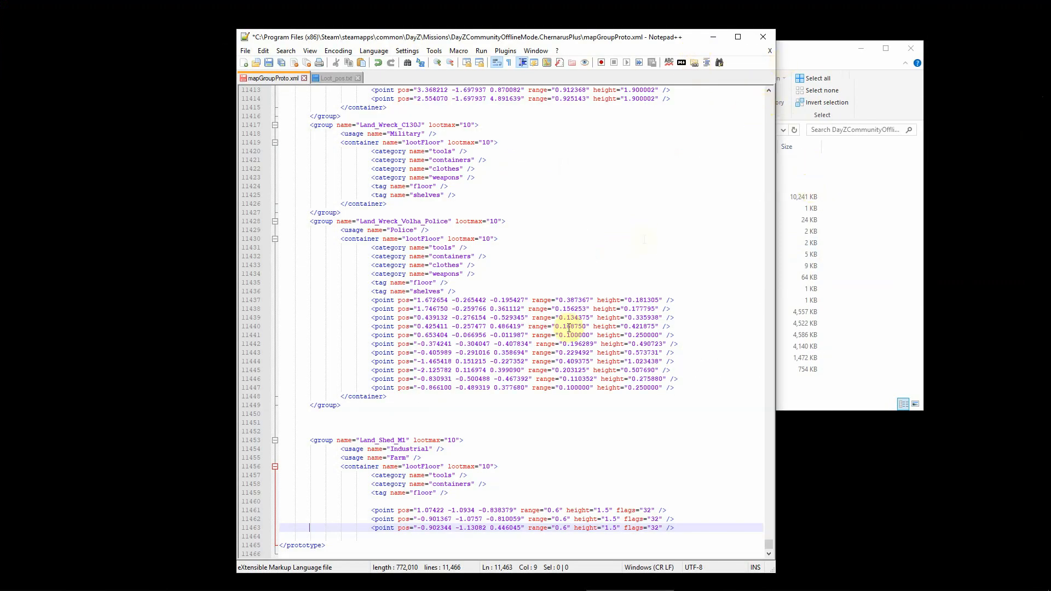
pyautogui.moveTo(627, 178)
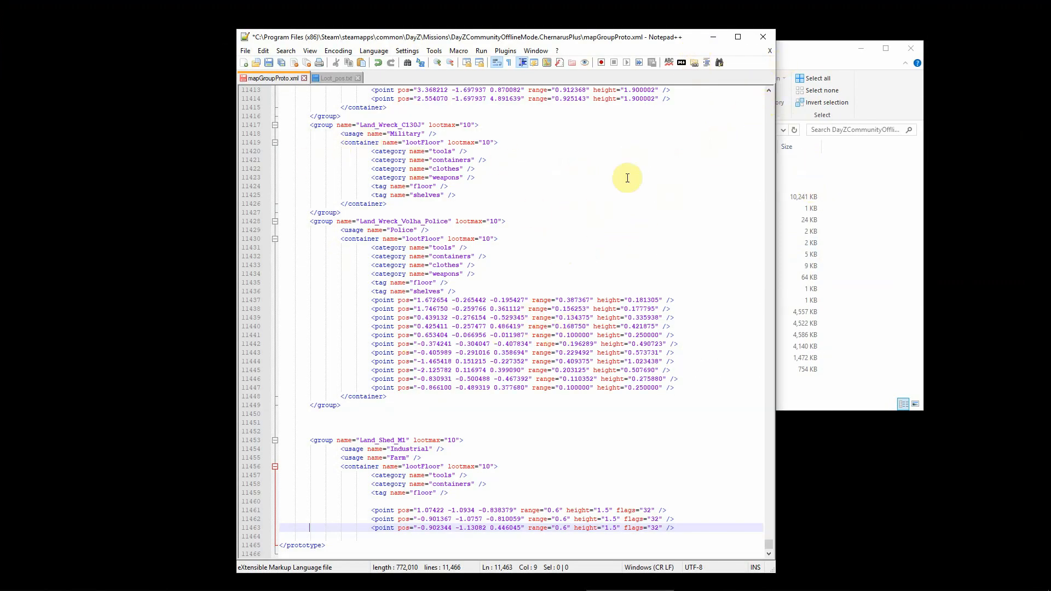
# - Scroll mapGroupProto.xml to the end where the Land_Shed_M1 group goes before </prototype>
pyautogui.scroll(3)
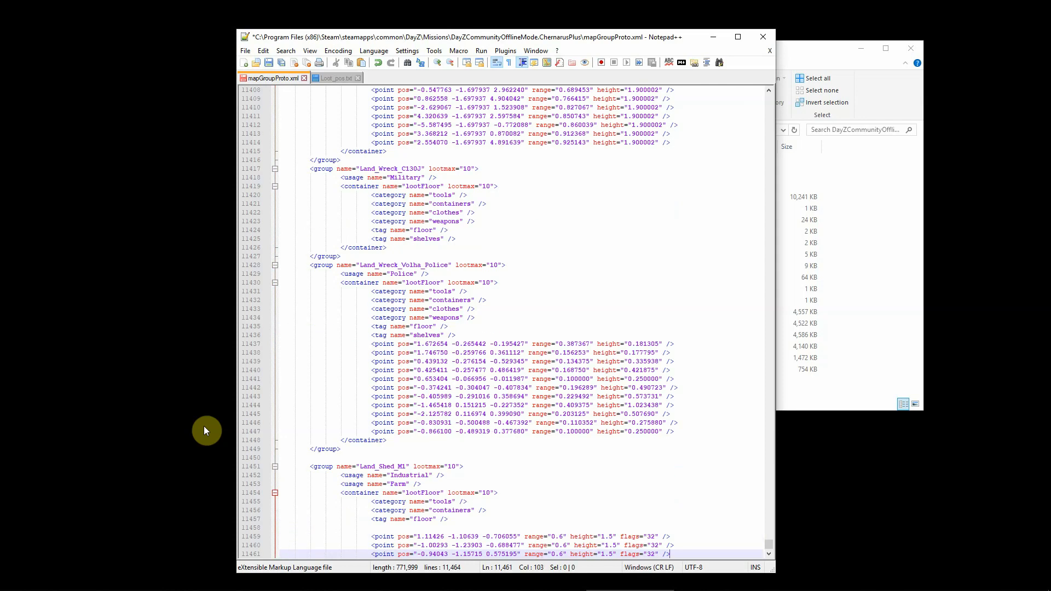
pyautogui.scroll(-3)
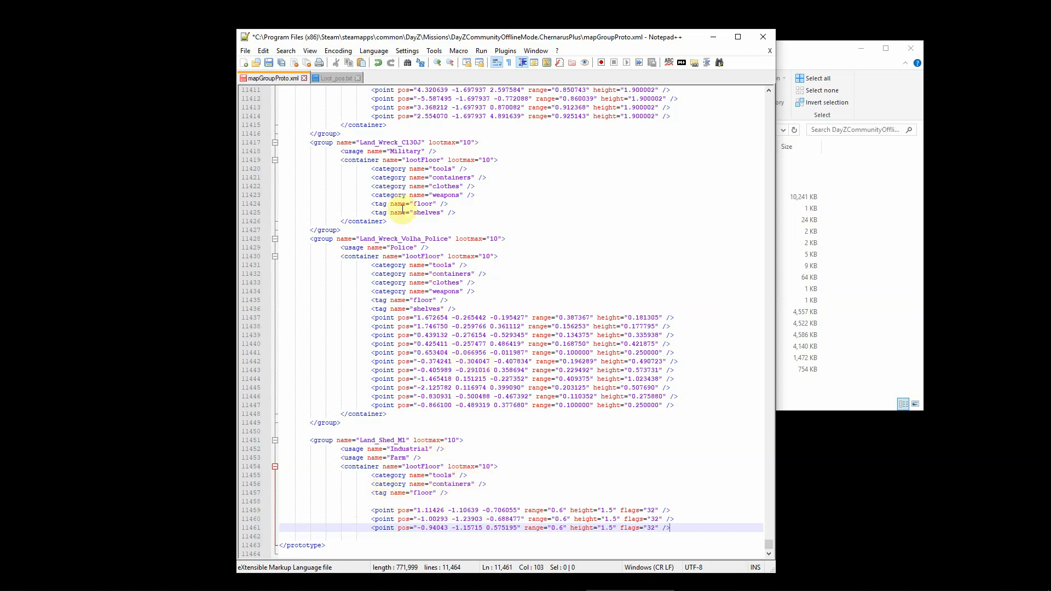
pyautogui.moveTo(482, 425)
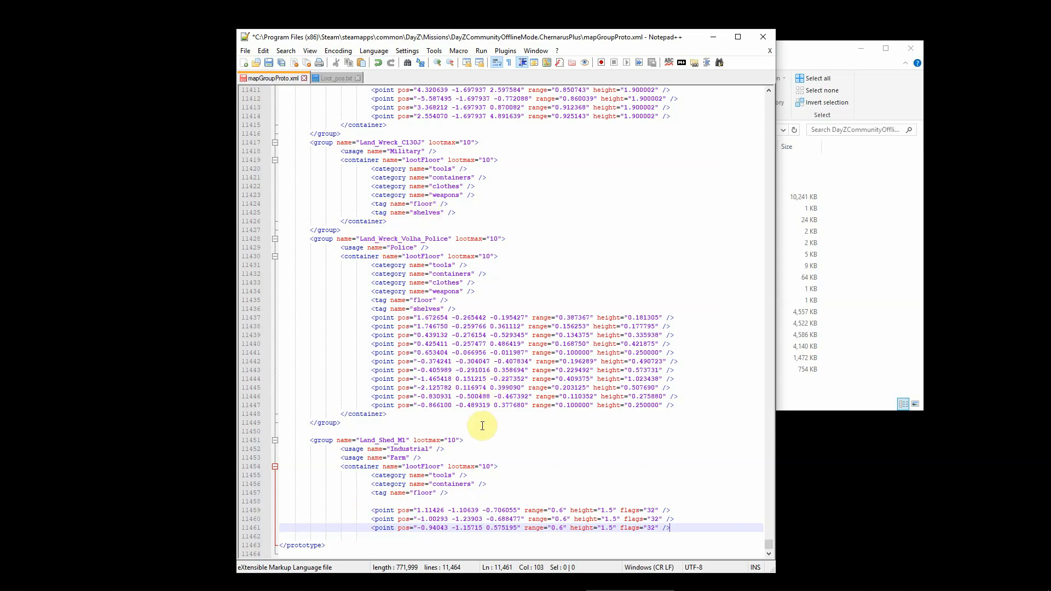
pyautogui.moveTo(646, 482)
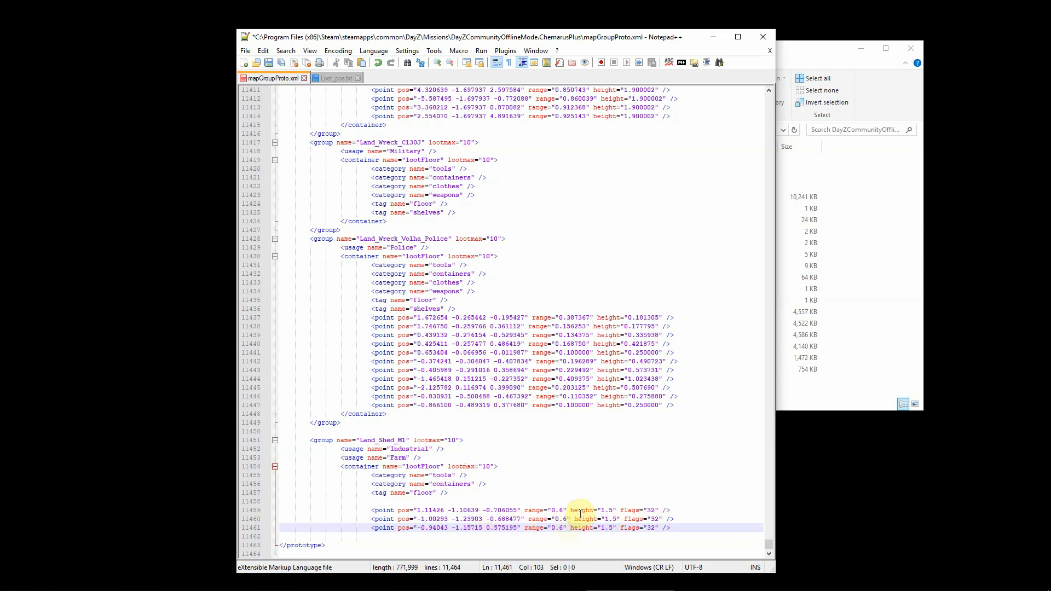
pyautogui.moveTo(654, 511)
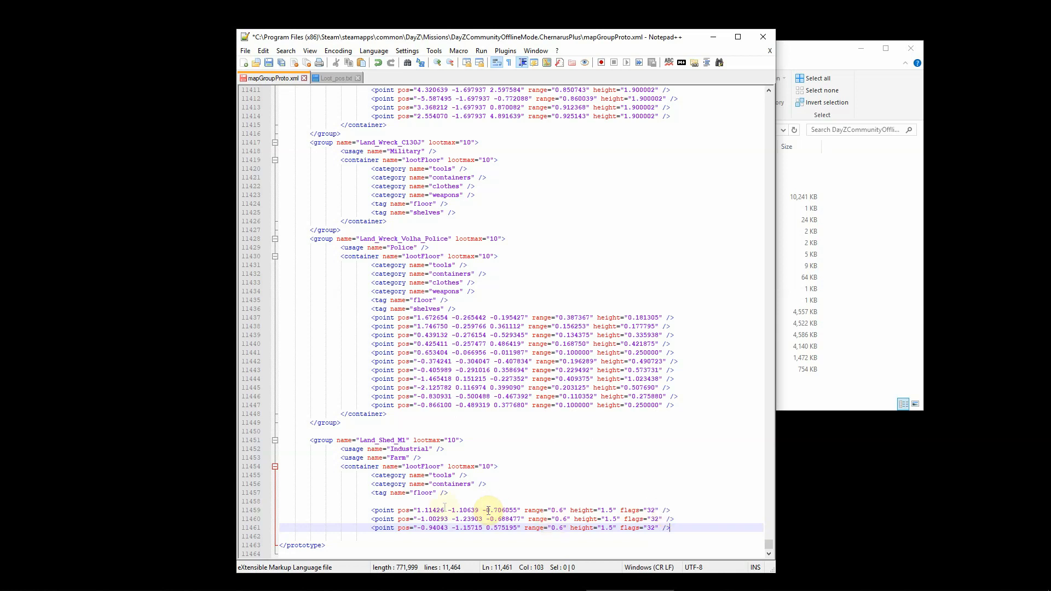
pyautogui.moveTo(625, 511)
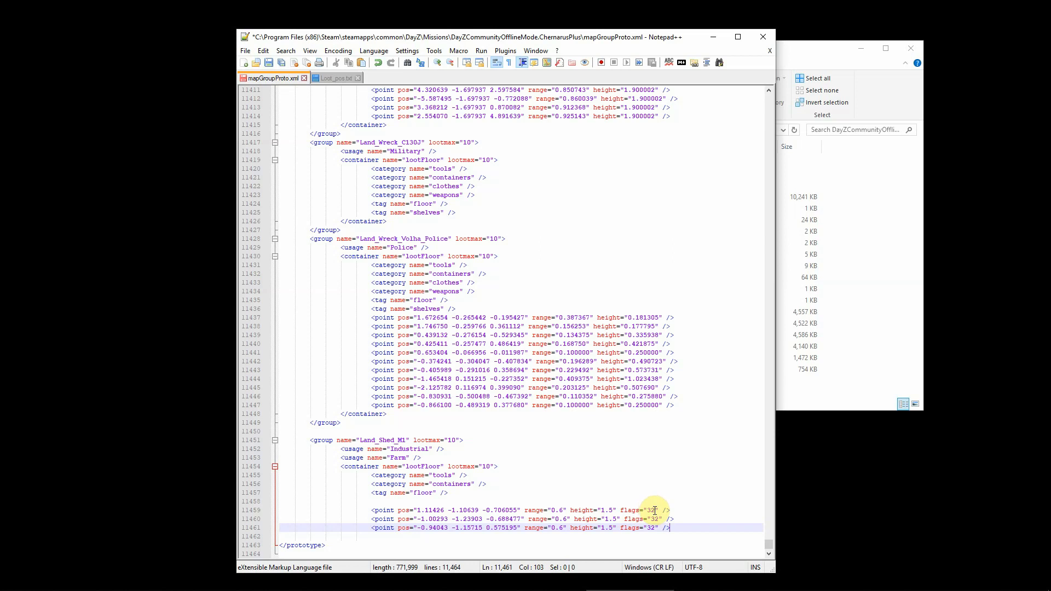
pyautogui.moveTo(651, 378)
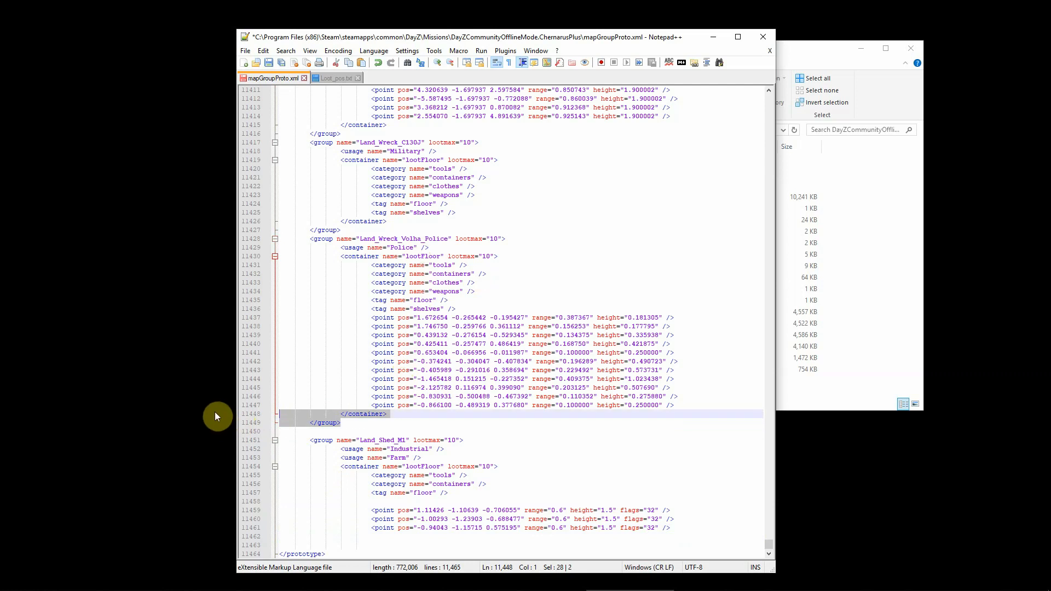
pyautogui.moveTo(275, 536)
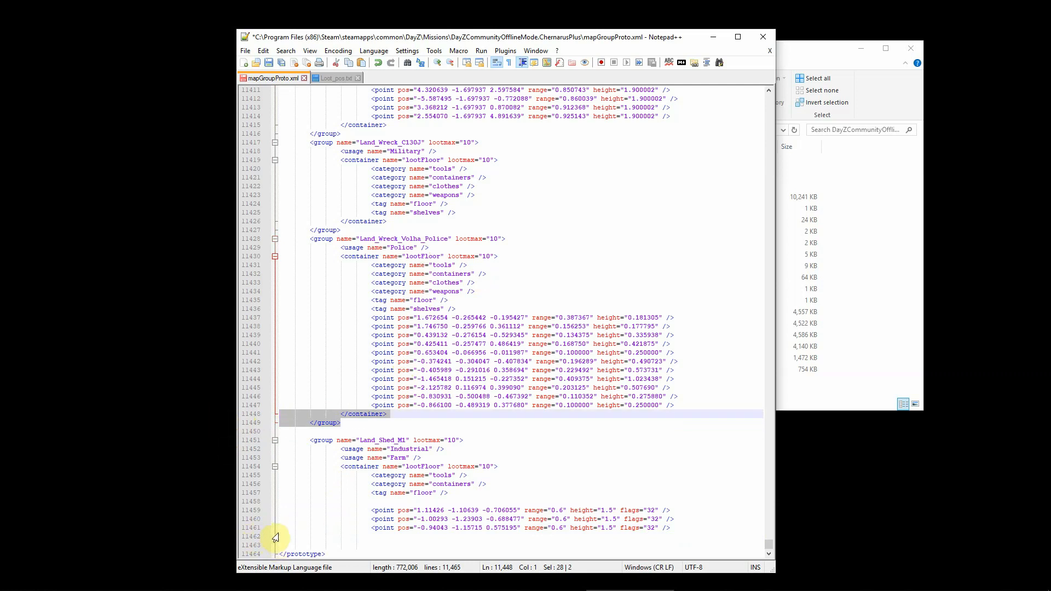
# - Paste the closing </container> and </group> tags below the points and select Land_Shed_M1 for a search
pyautogui.click(408, 519)
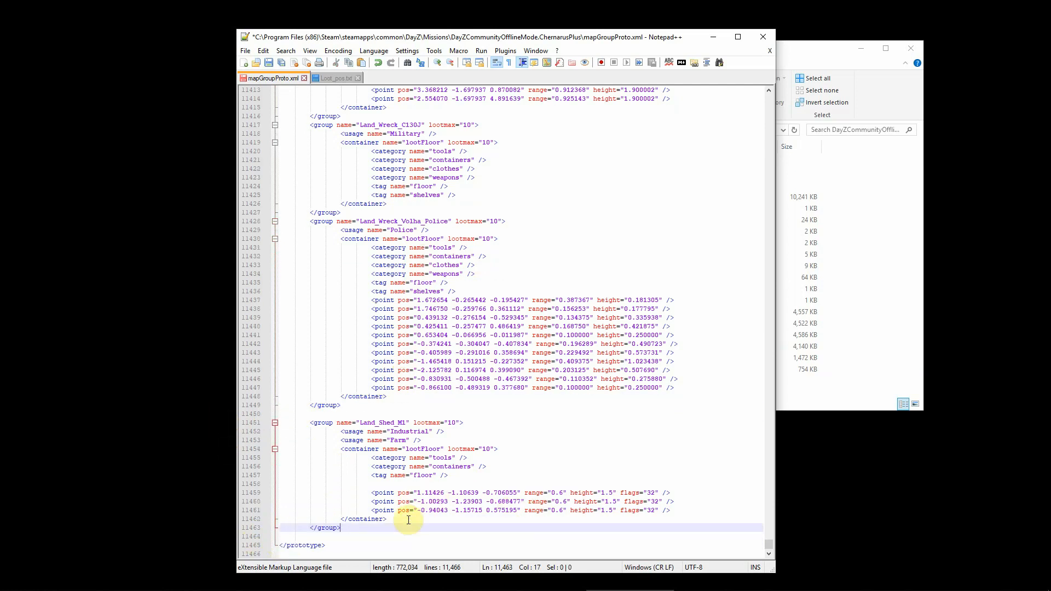
pyautogui.moveTo(552, 467)
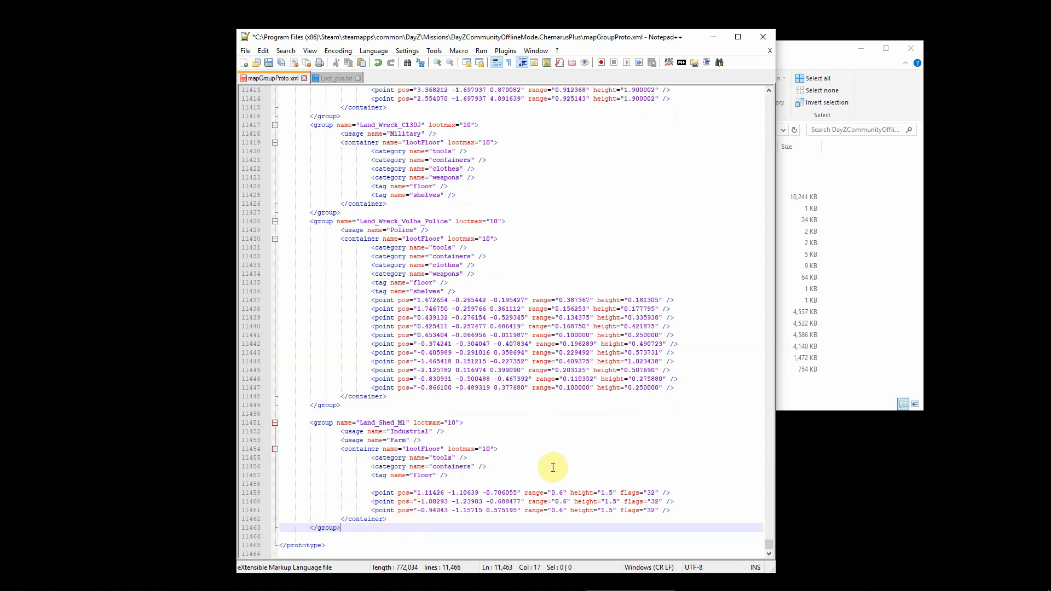
pyautogui.moveTo(343, 462)
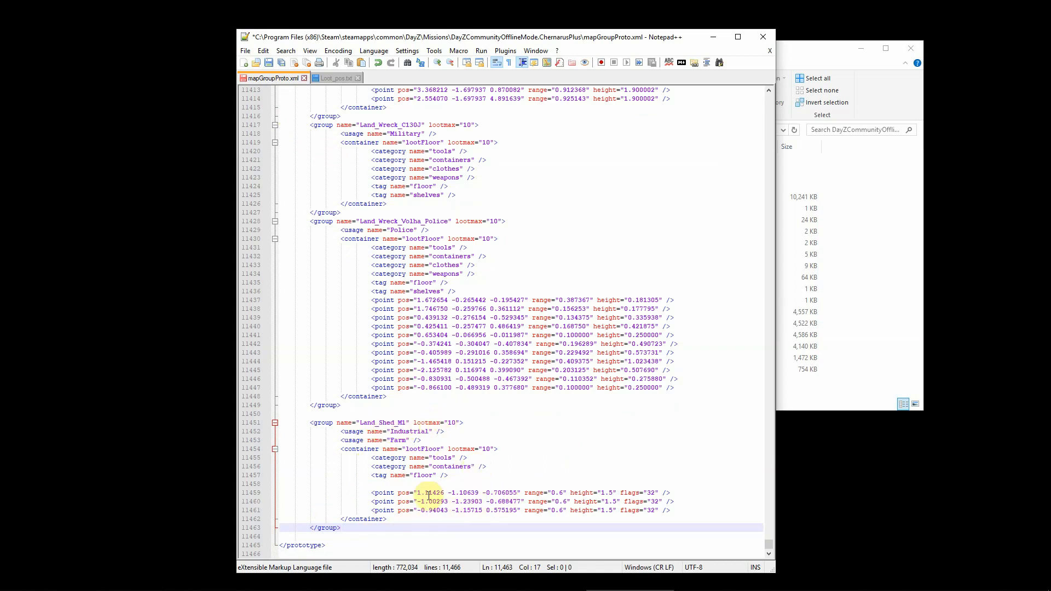
pyautogui.doubleClick(384, 423)
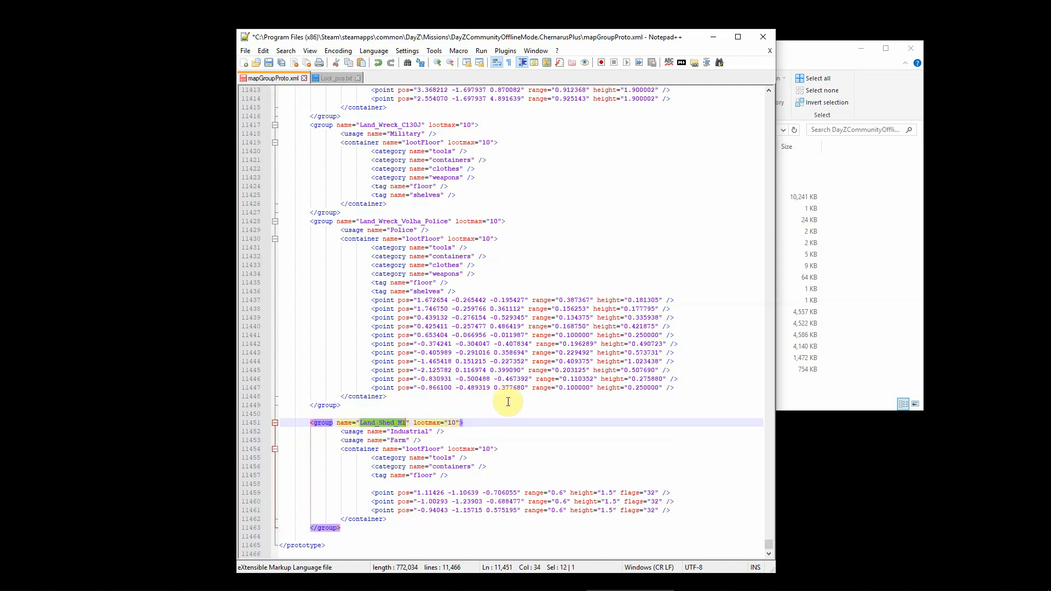
pyautogui.click(600, 318)
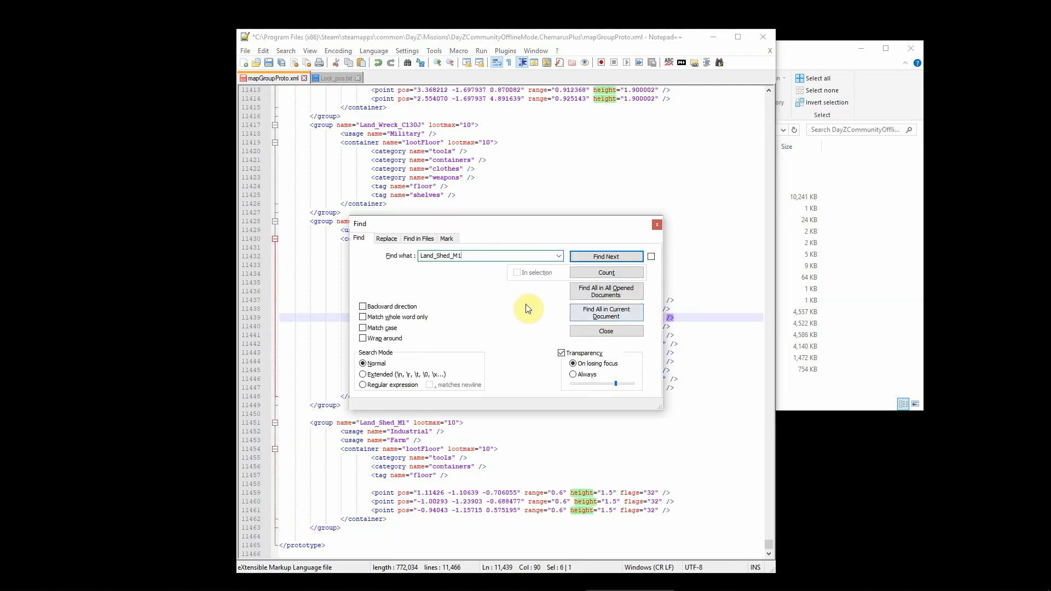
# - Find all Land_Shed_M1 occurrences, revealing existing groups at lines 619 and 647
pyautogui.click(604, 313)
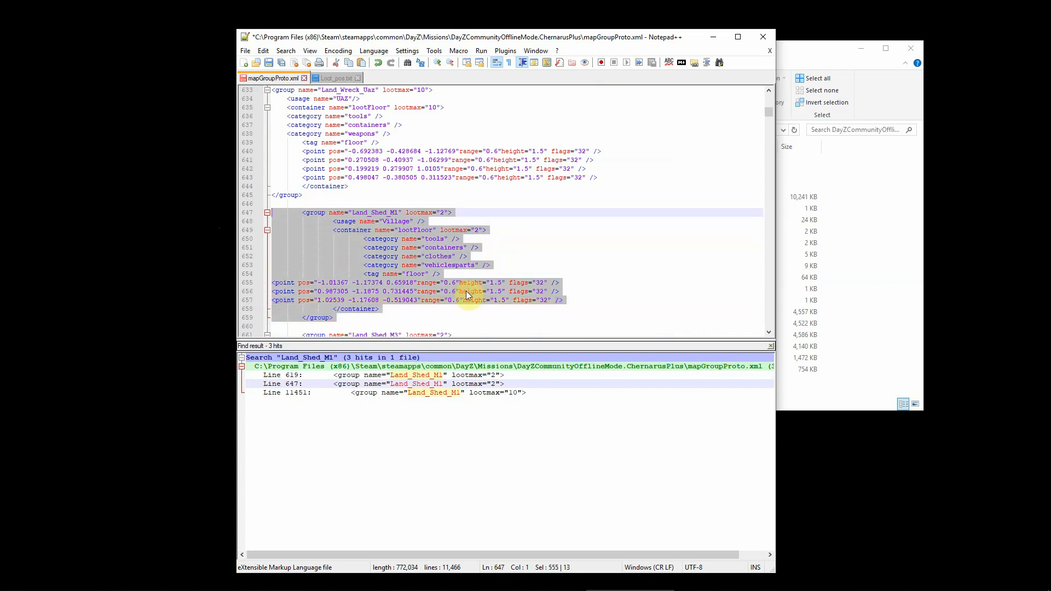
pyautogui.moveTo(483, 427)
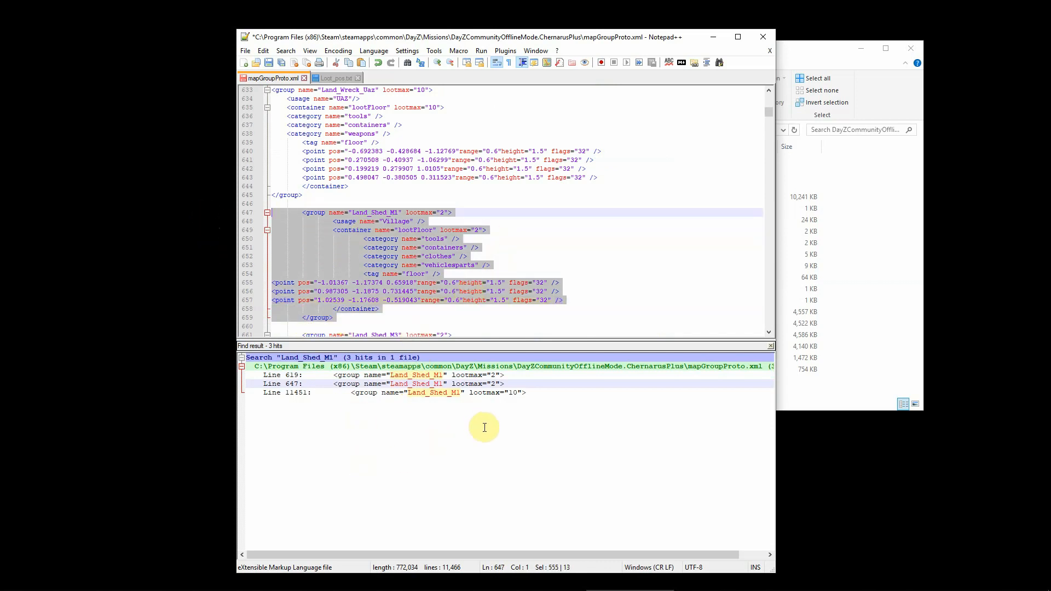
pyautogui.moveTo(674, 242)
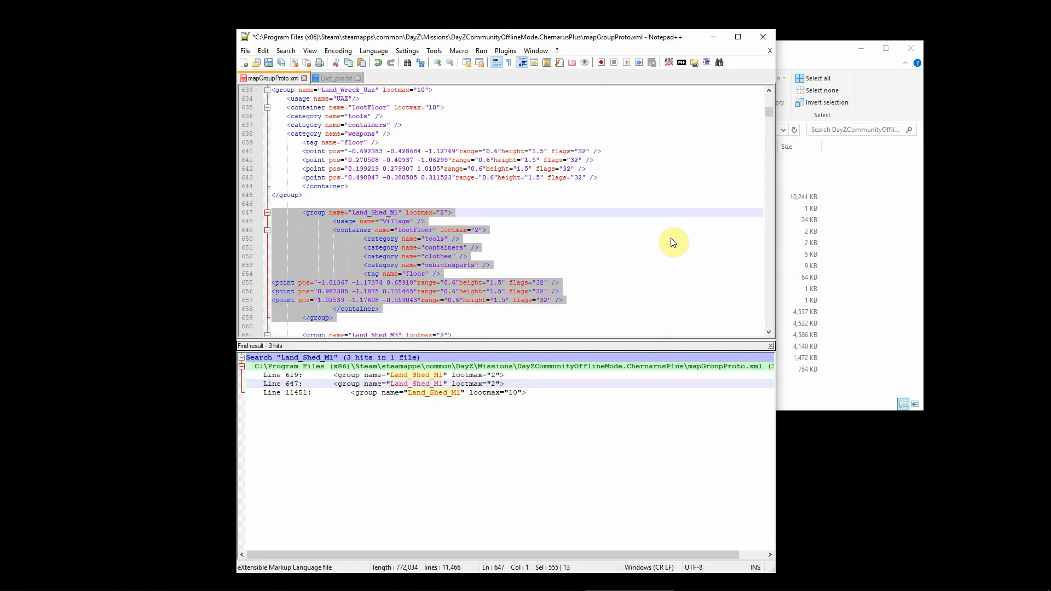
pyautogui.moveTo(803, 448)
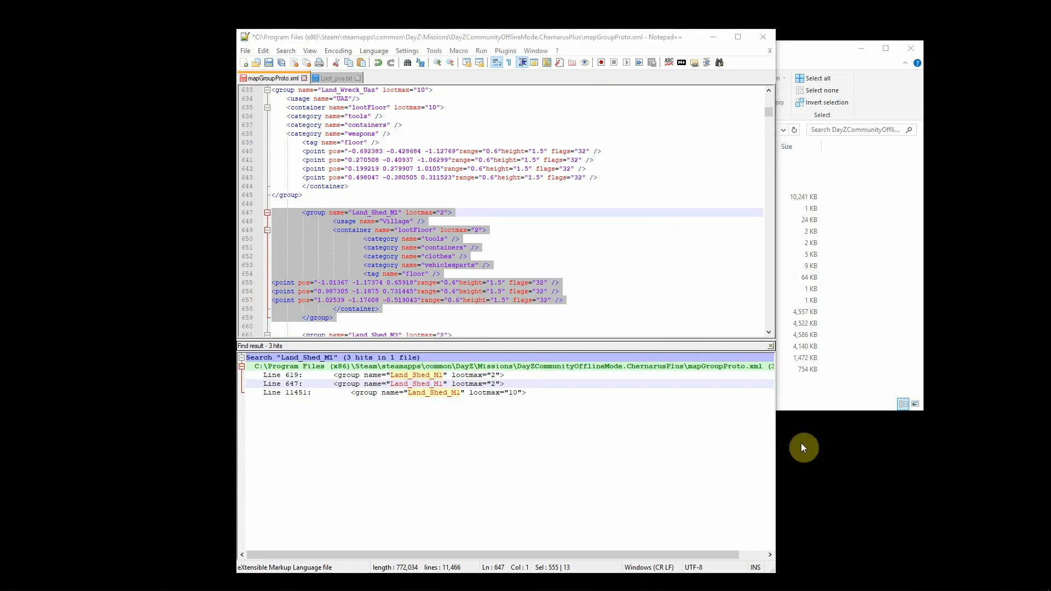